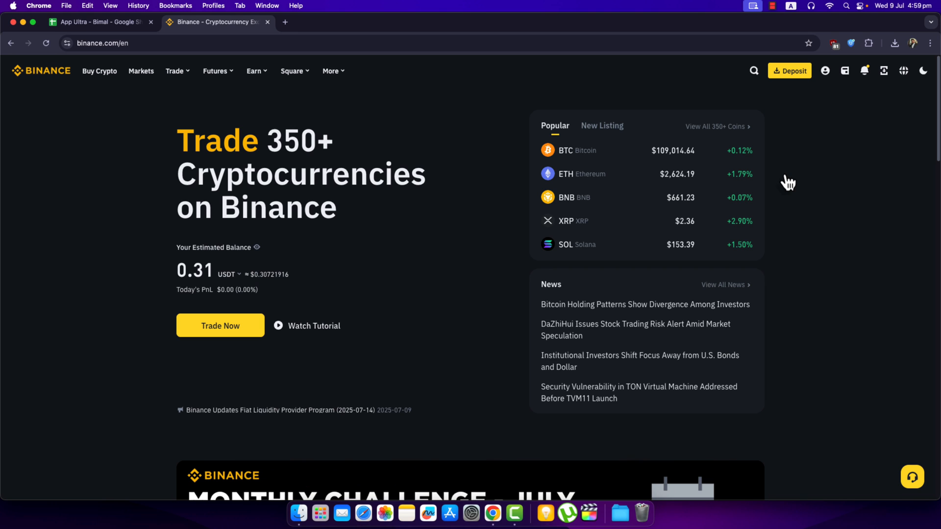
pyautogui.moveTo(820, 96)
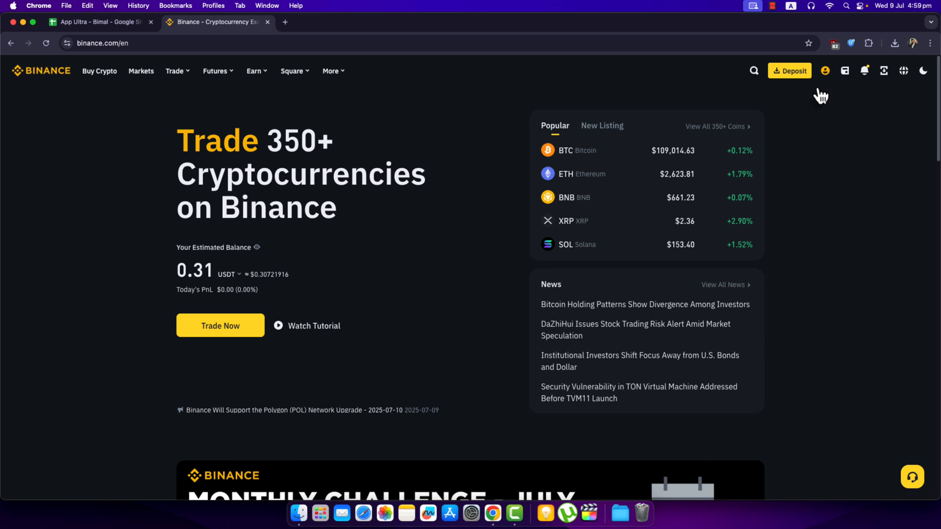
# Choose Dashboard from the profile icon menu in the top bar
pyautogui.click(824, 70)
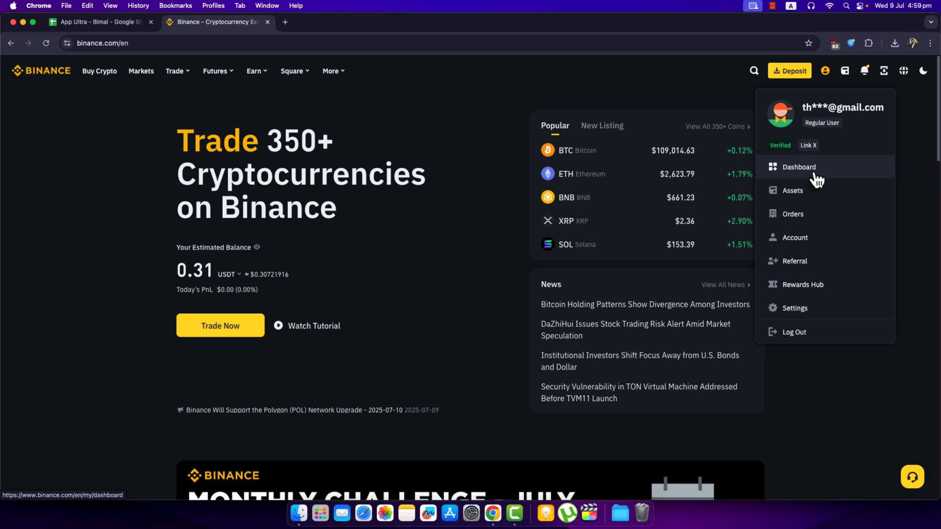
pyautogui.click(798, 166)
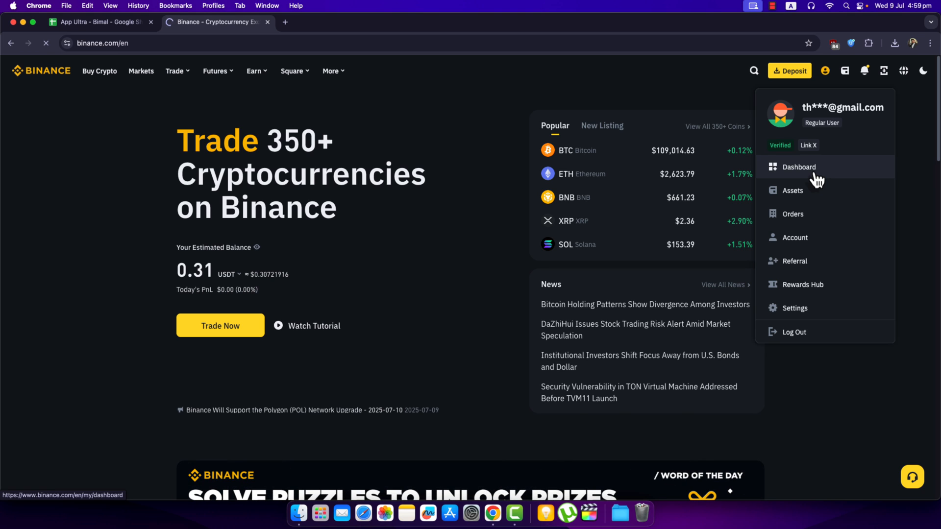
# Open Withdraw Crypto from the Estimated Balance card, with Bitcoin preselected
pyautogui.click(798, 167)
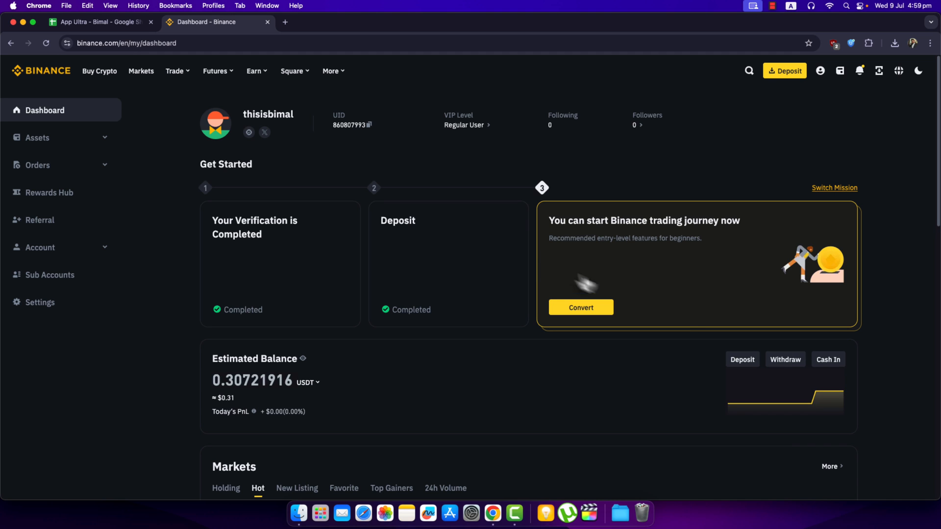
pyautogui.moveTo(790, 371)
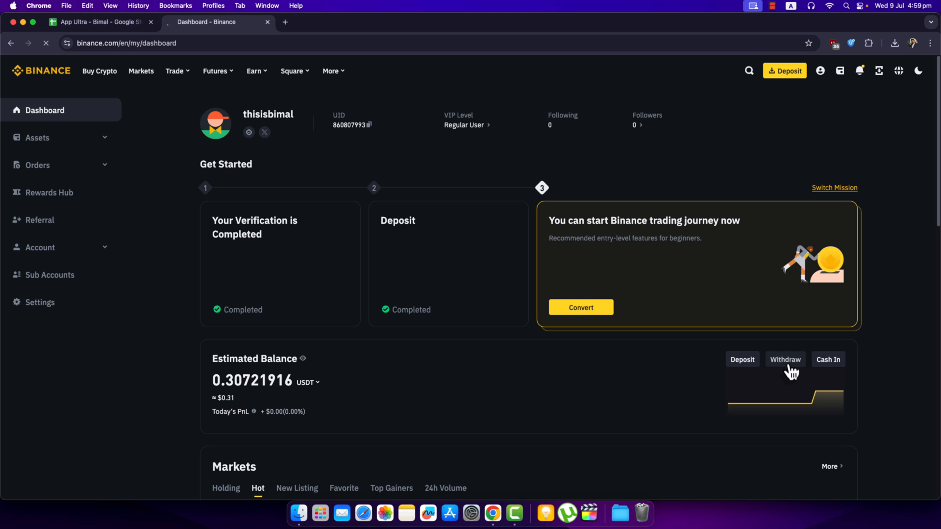
pyautogui.moveTo(441, 299)
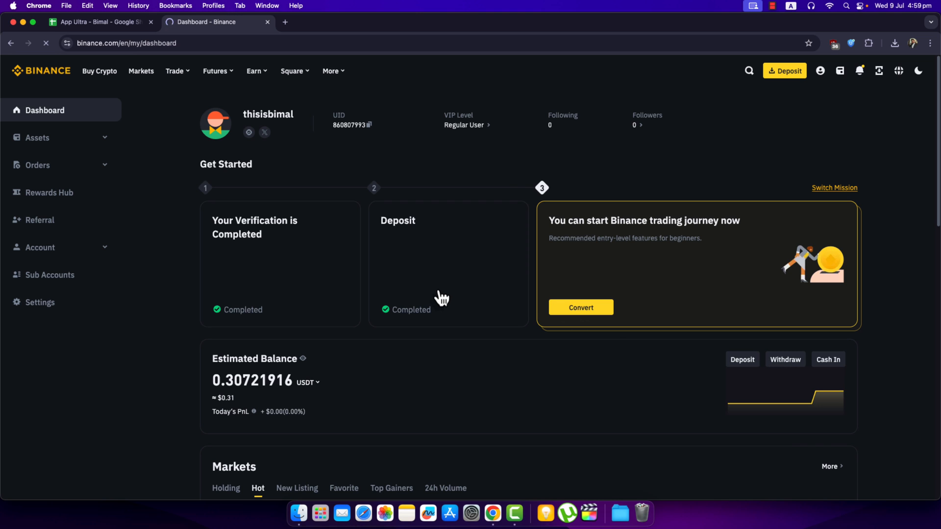
pyautogui.click(784, 359)
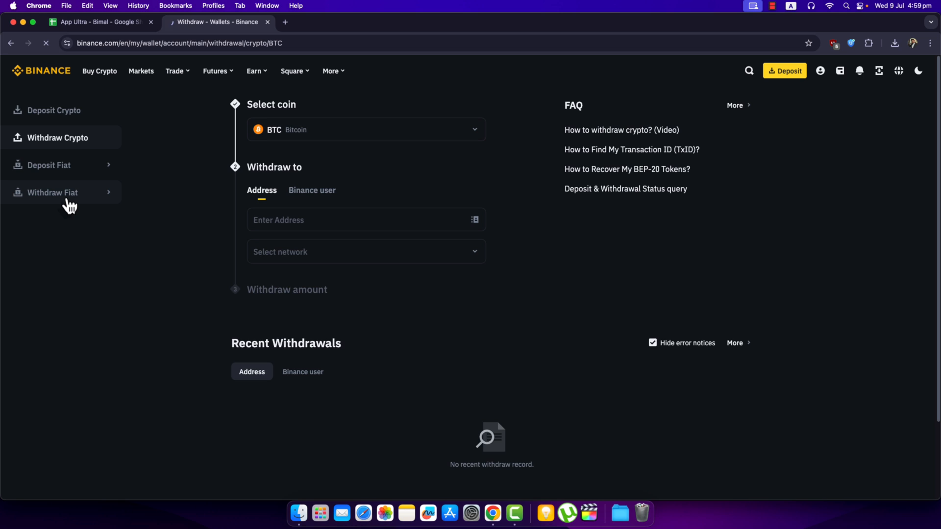
# Open Withdraw Fiat from the sidebar to view the suspended AZN receive method
pyautogui.click(52, 192)
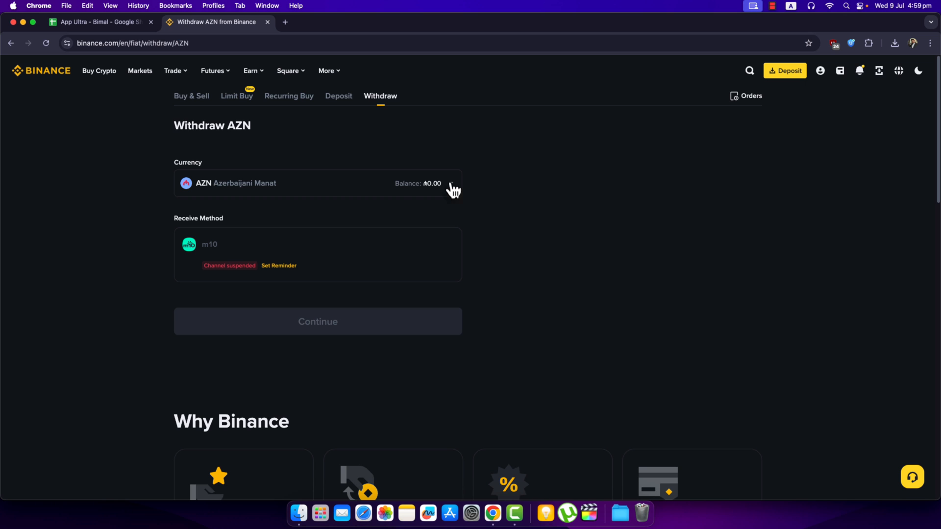
pyautogui.moveTo(240, 251)
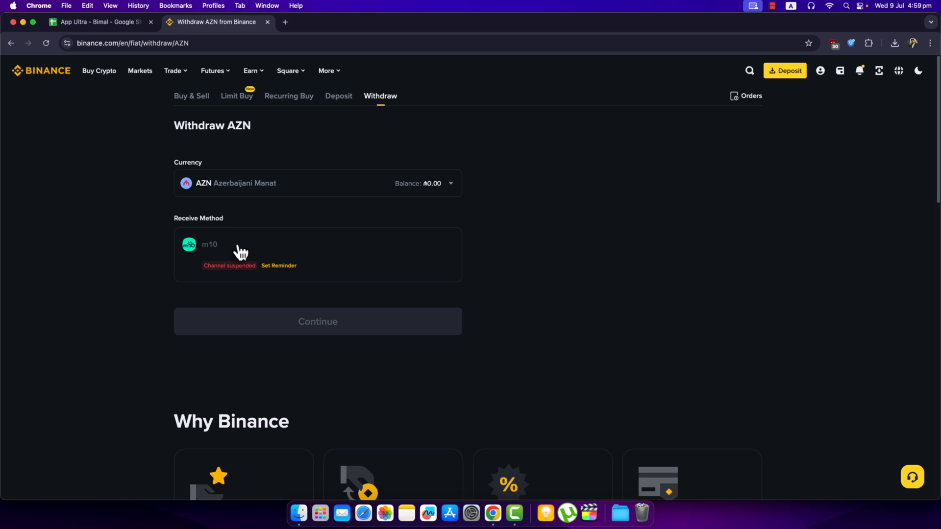
pyautogui.moveTo(258, 120)
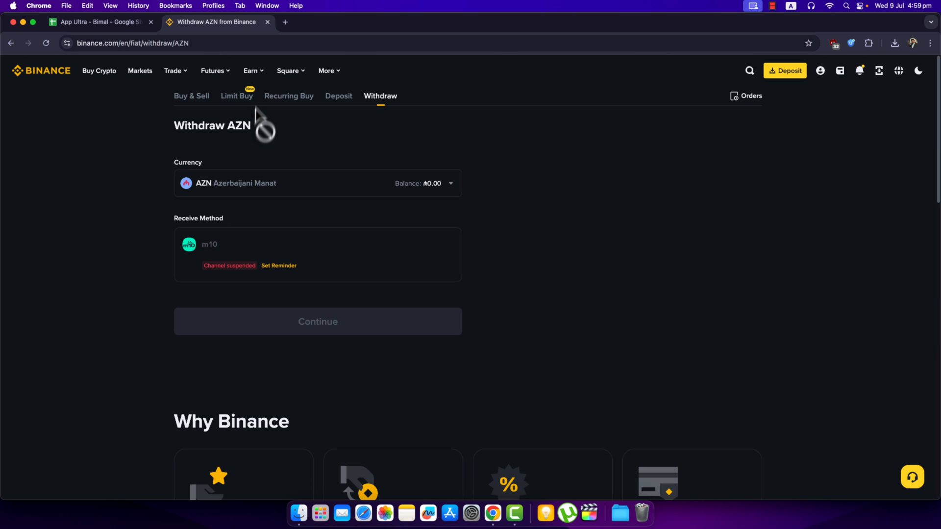
pyautogui.moveTo(190, 96)
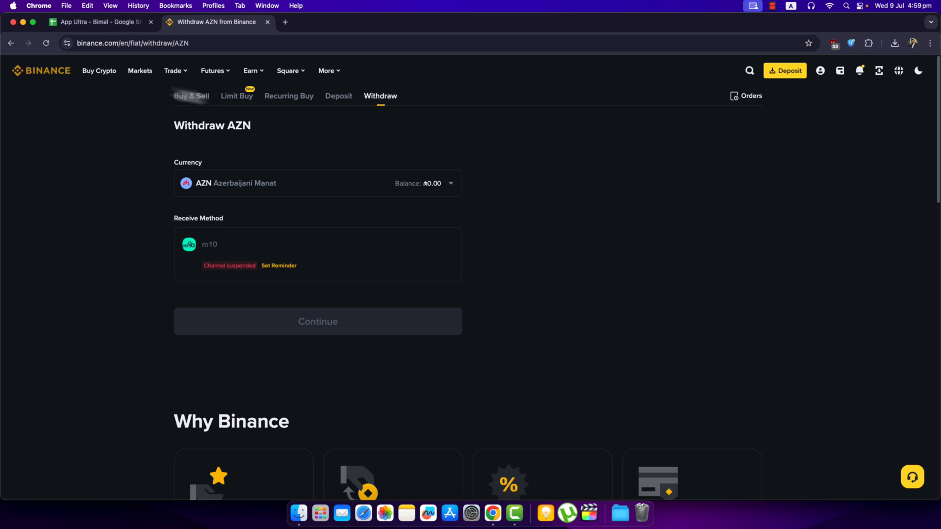
pyautogui.click(40, 70)
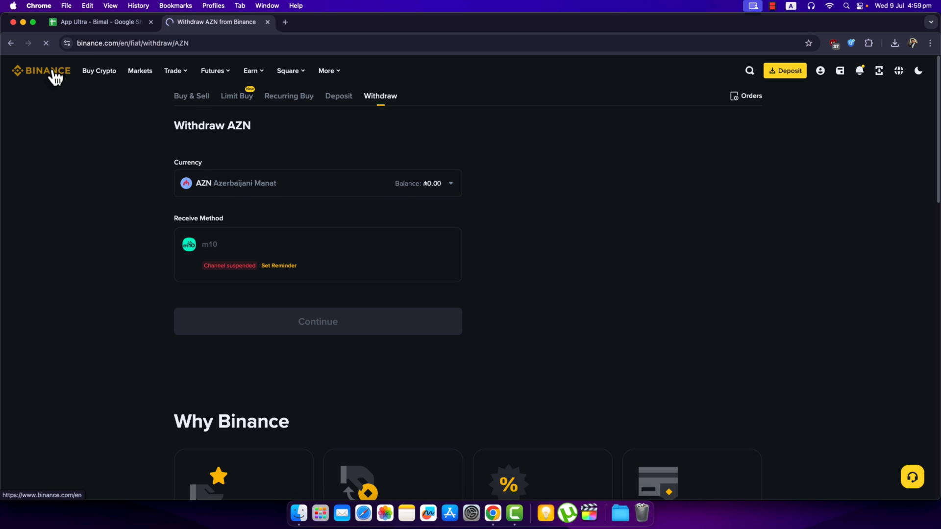
# Return home via the Binance logo and open the notifications list
pyautogui.click(41, 70)
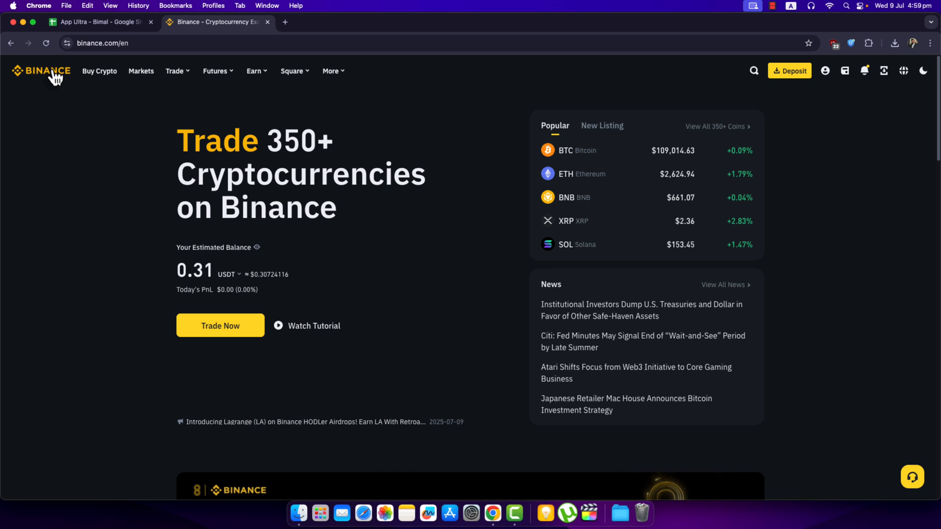
pyautogui.moveTo(864, 70)
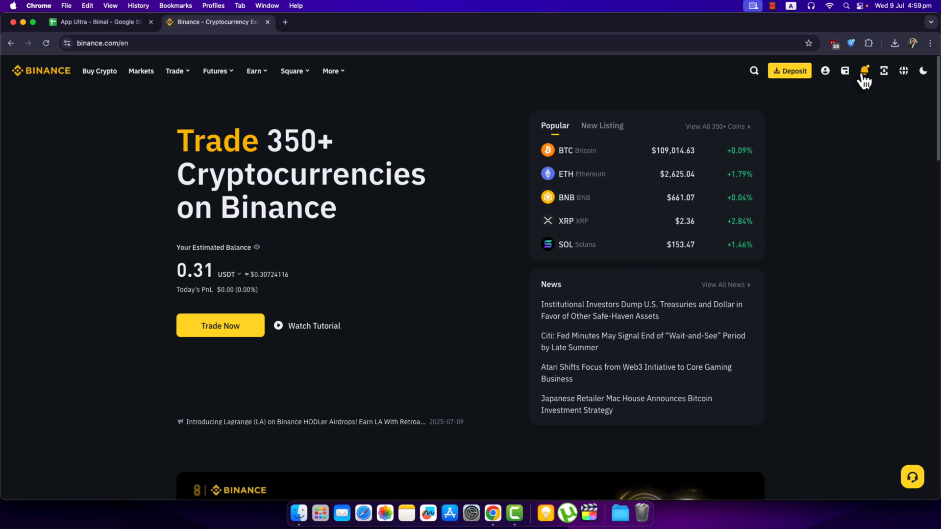
pyautogui.click(864, 70)
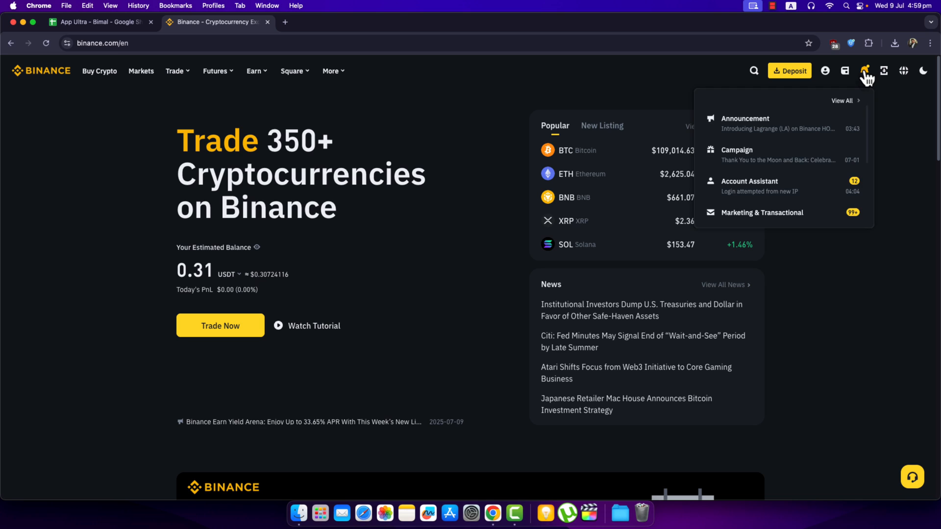